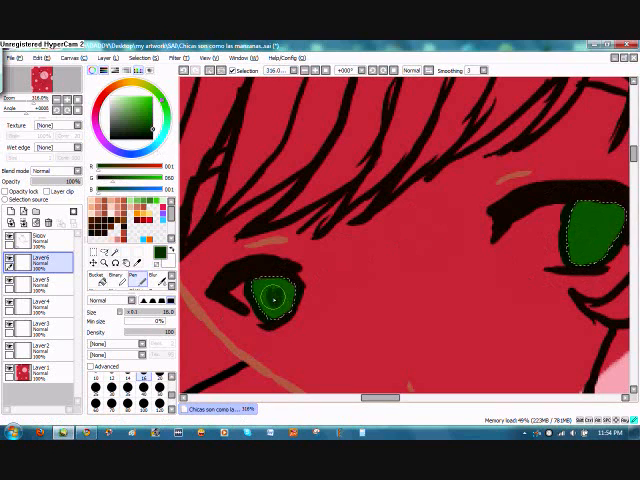
# - Paint dark green over the left eye's iris inside its selection
pyautogui.click(273, 293)
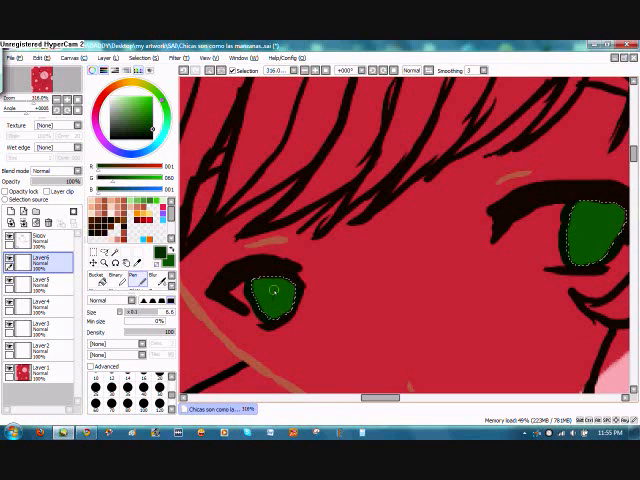